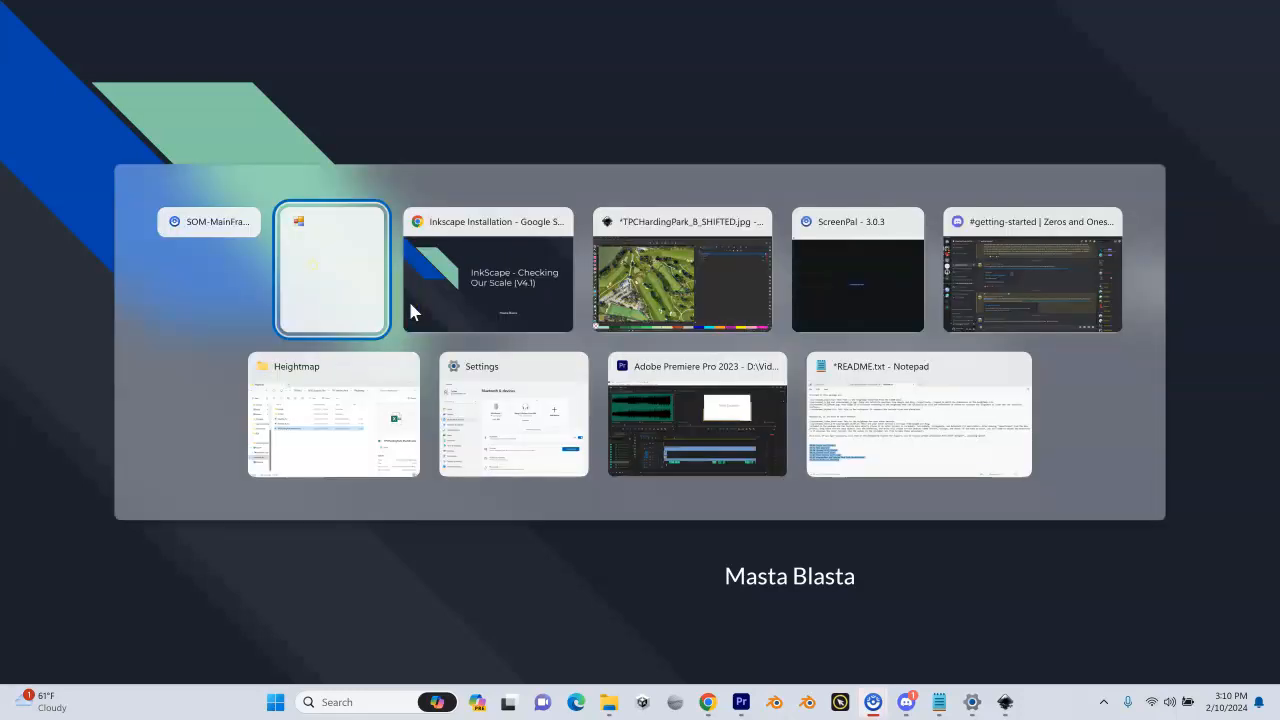
- Bring the Inkscape golf course drawing back to the front from the task switcher
click(680, 270)
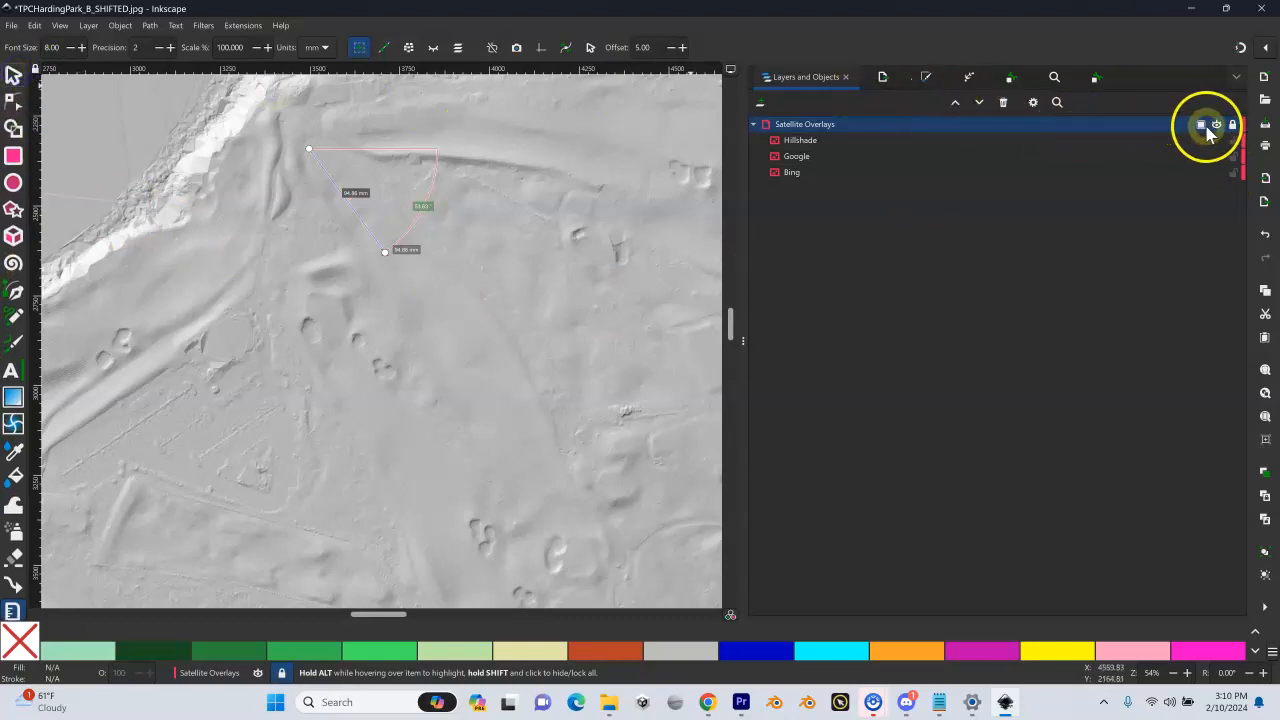
- Hide the Hillshade layer and toggle the Google layer so satellite imagery shows
click(1200, 124)
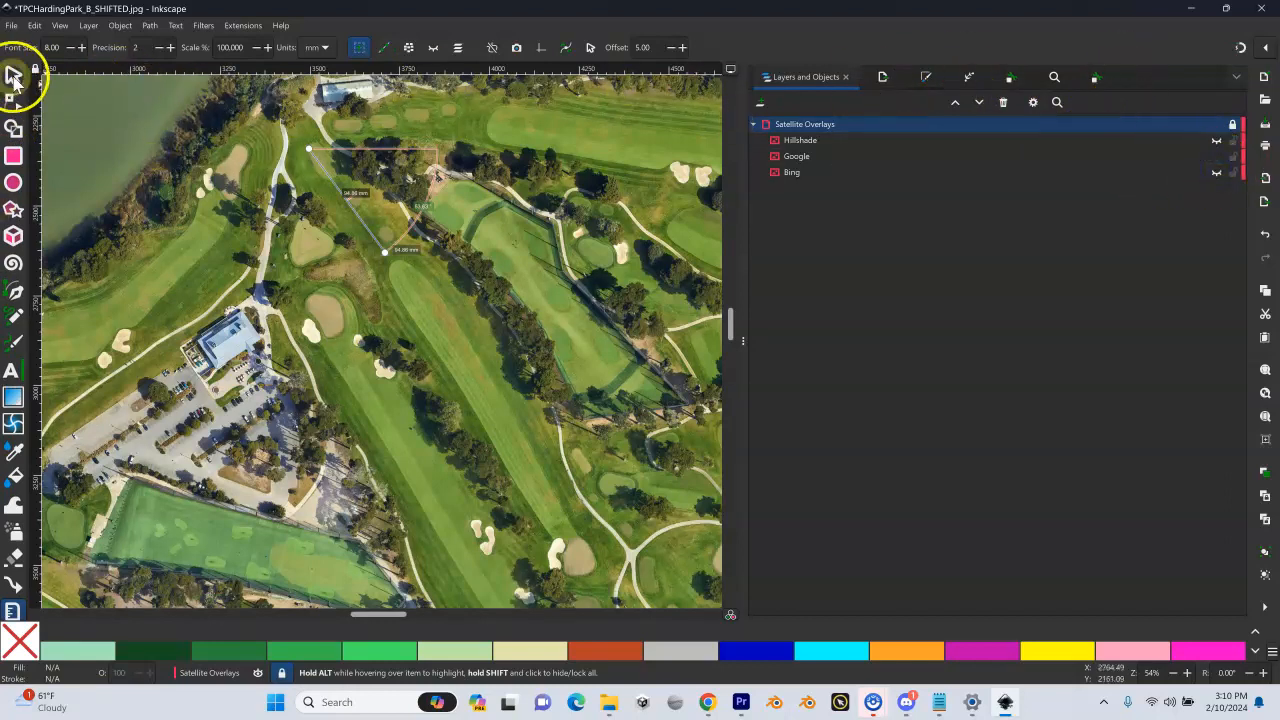
click(16, 76)
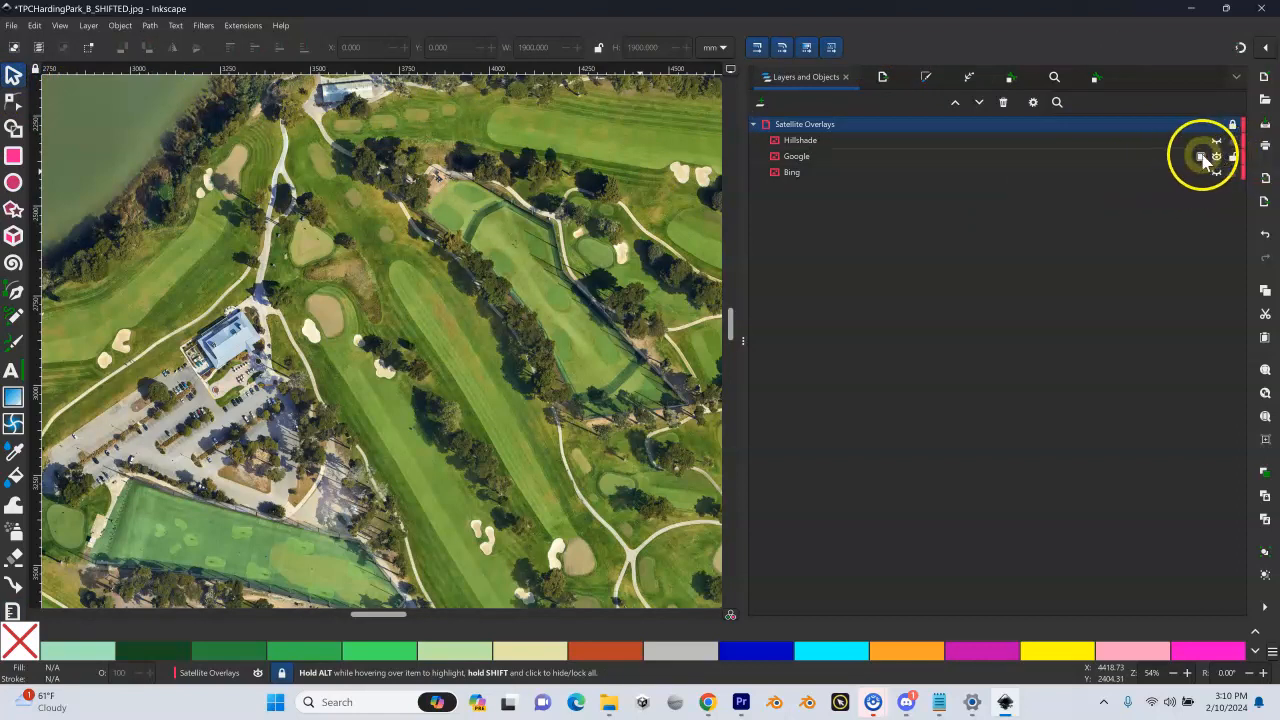
click(796, 156)
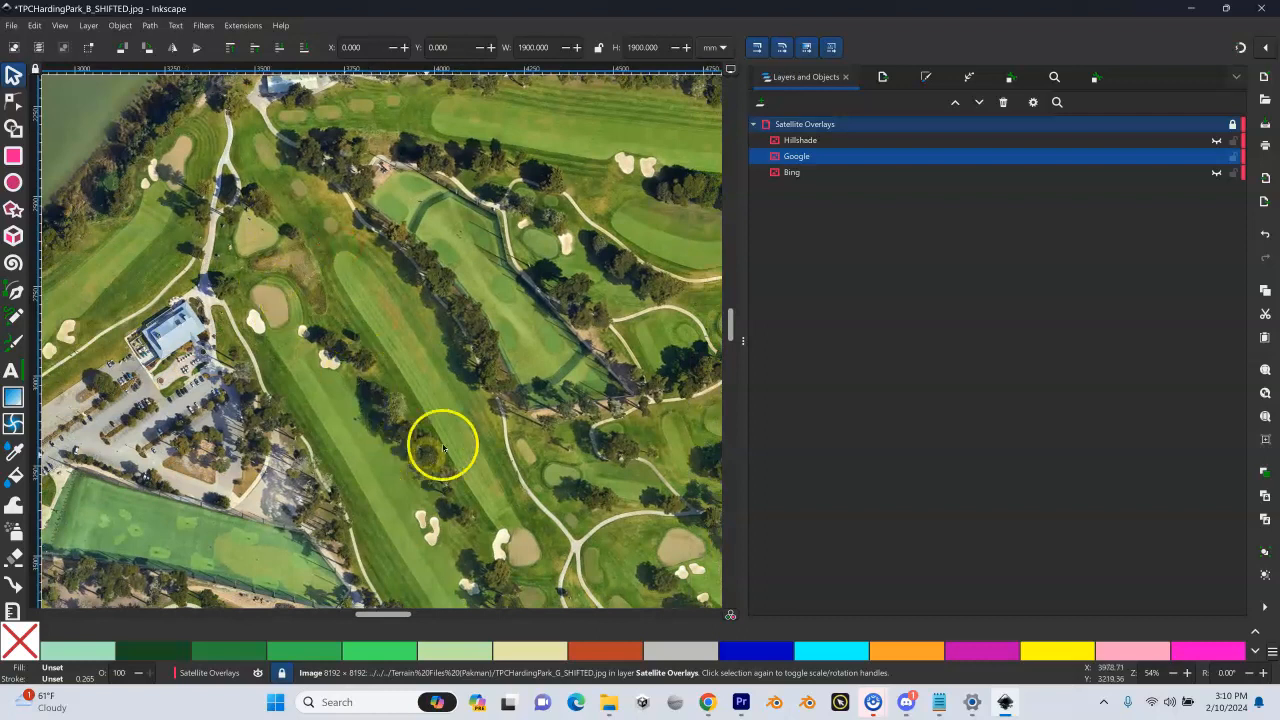
- Nudge the selected Google satellite image slightly up and left into alignment
drag(444, 444, 368, 364)
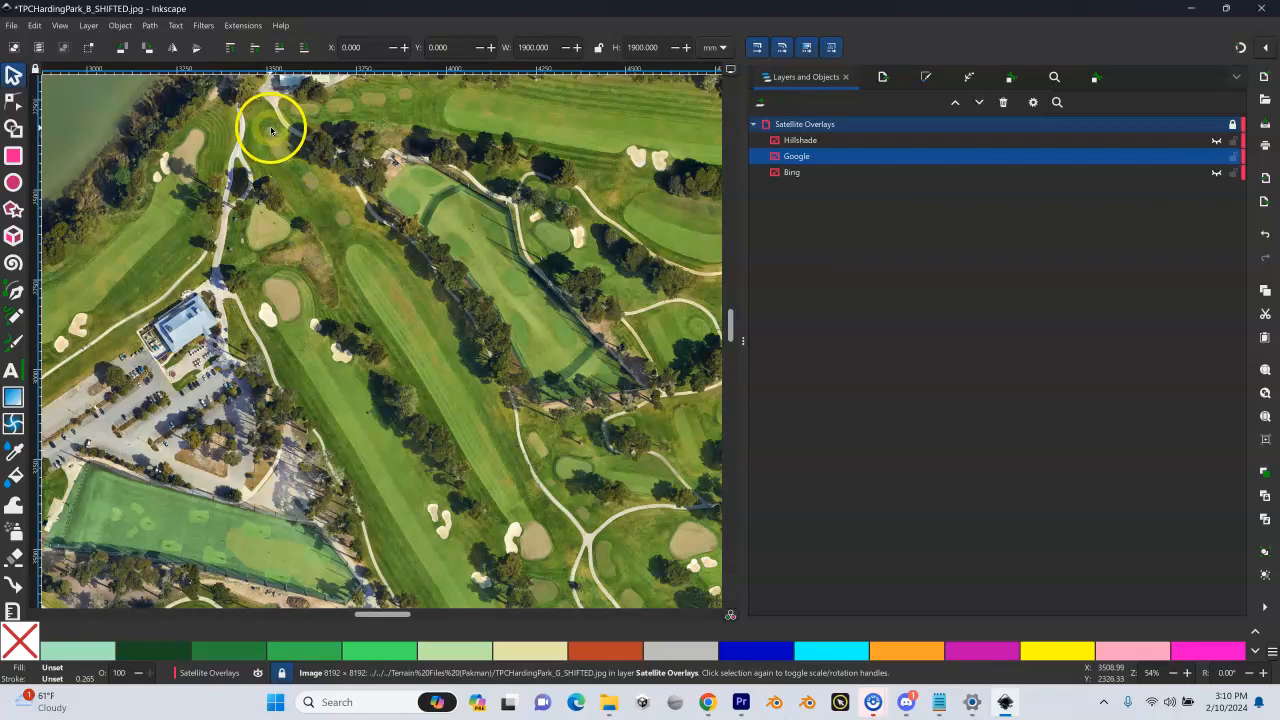
mouse_move(264, 132)
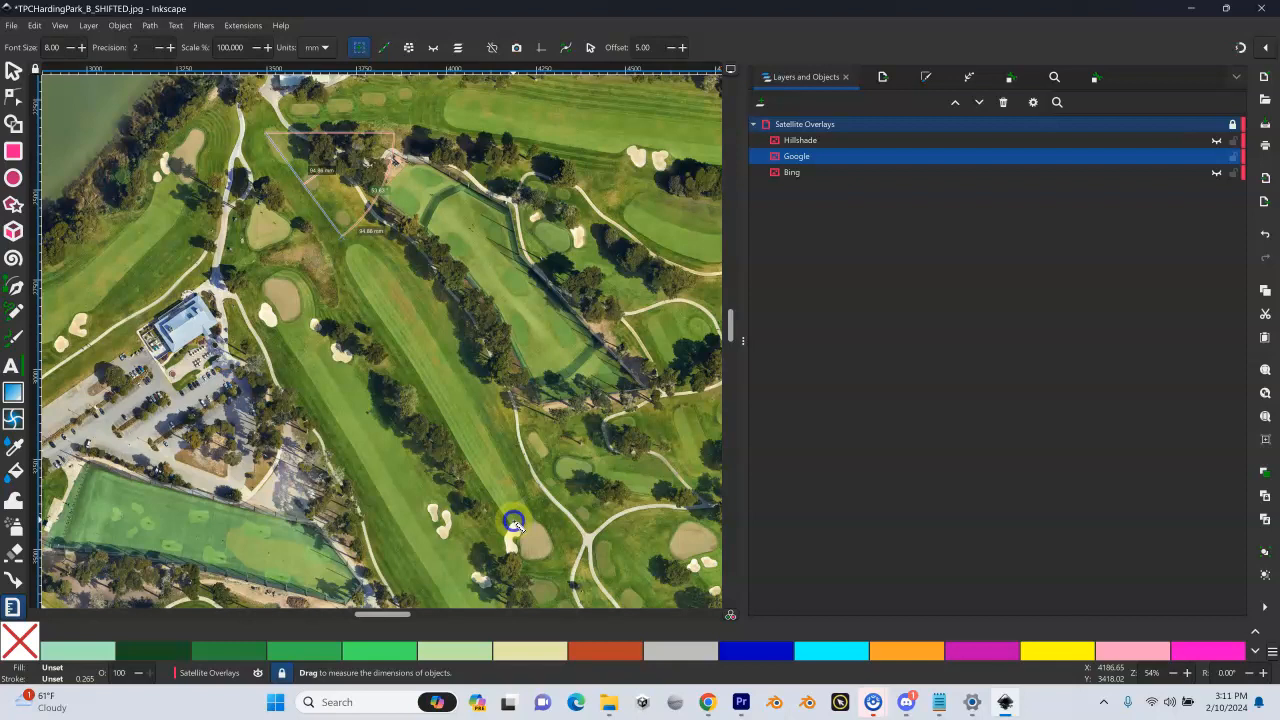
- Measure from the bunker to the tee box, refining the endpoint on the tee
drag(512, 524, 296, 160)
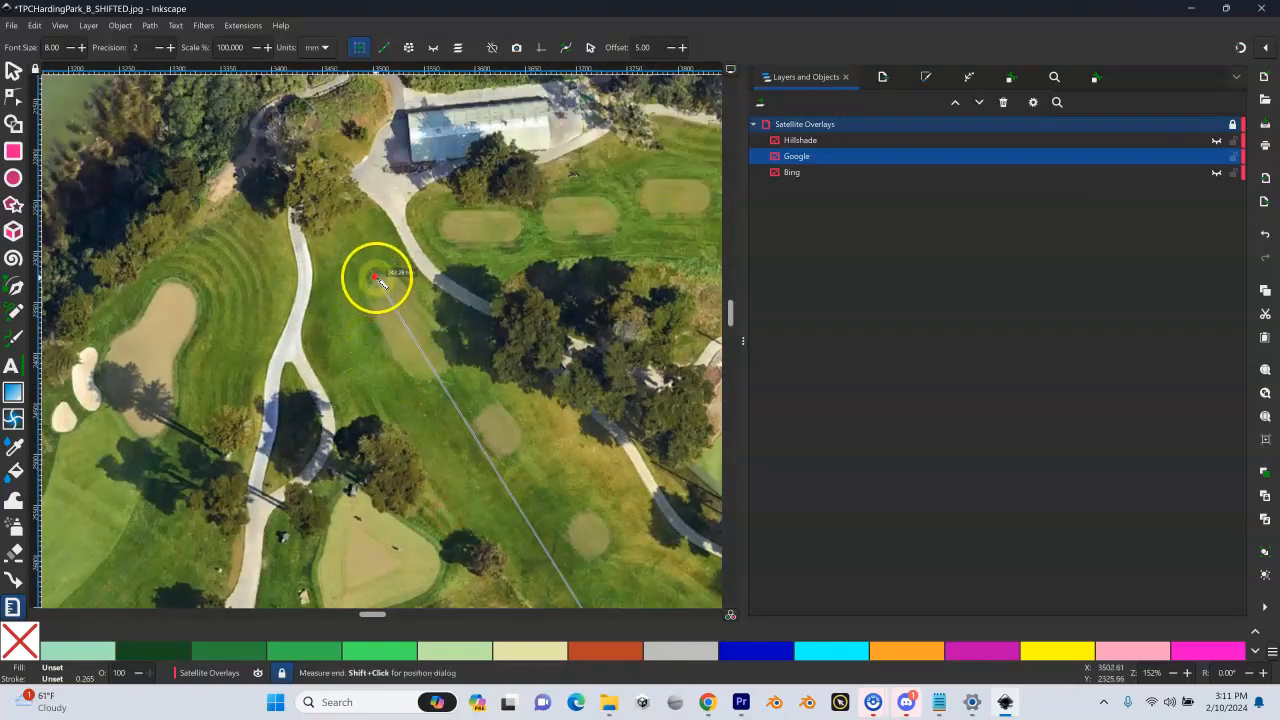
drag(378, 278, 708, 248)
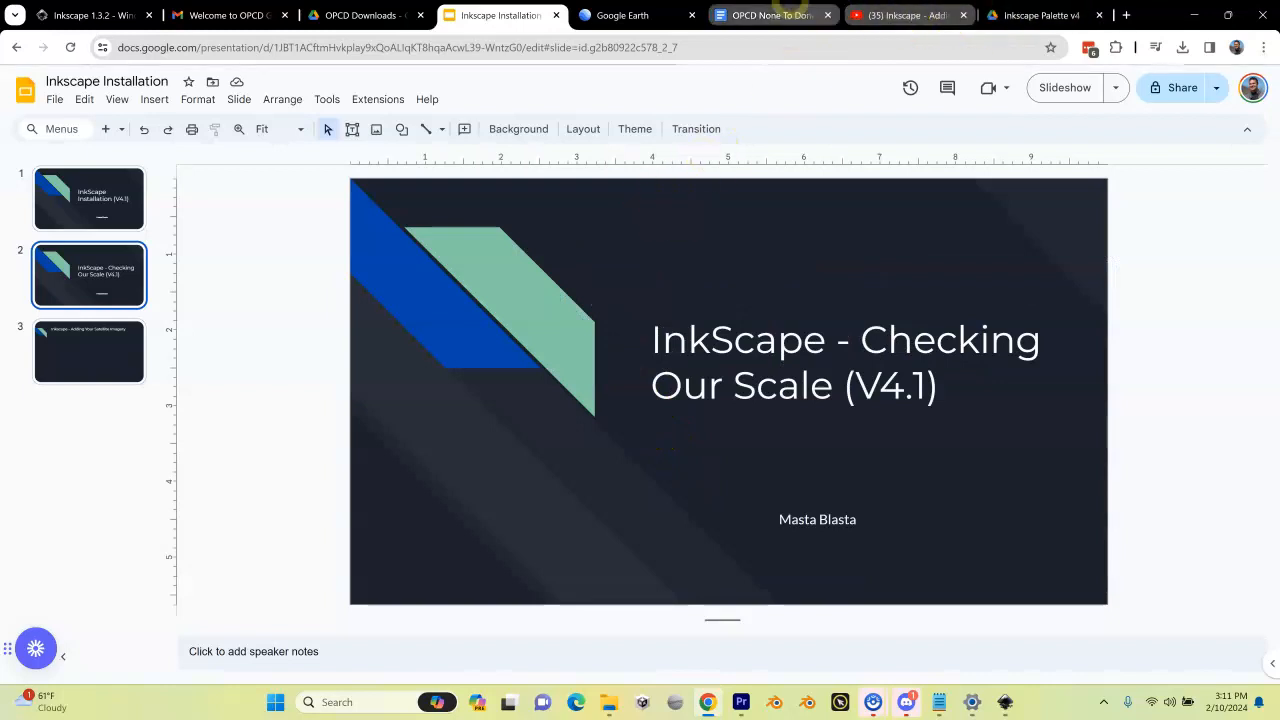
- Switch to the Google Earth page showing the TPC Harding Park course
click(632, 16)
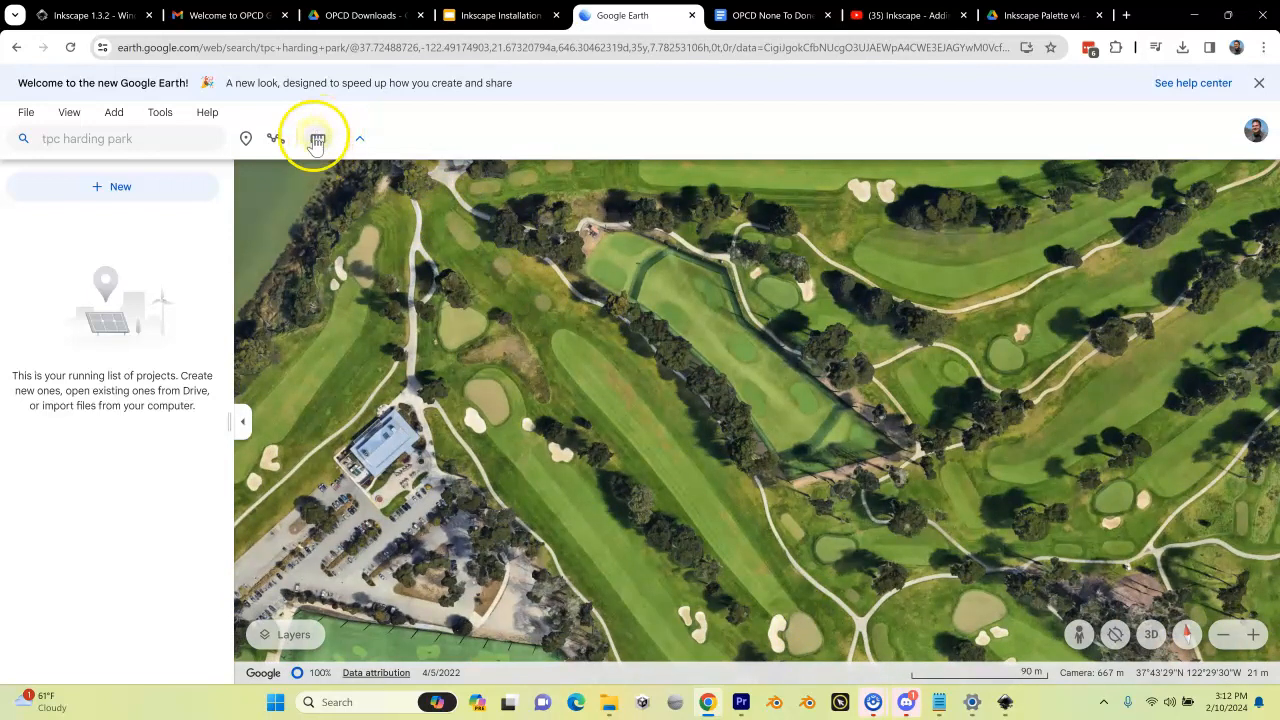
- Measure tee box to bunker with the ruler, reading 342.58 m in the Measure panel
click(316, 138)
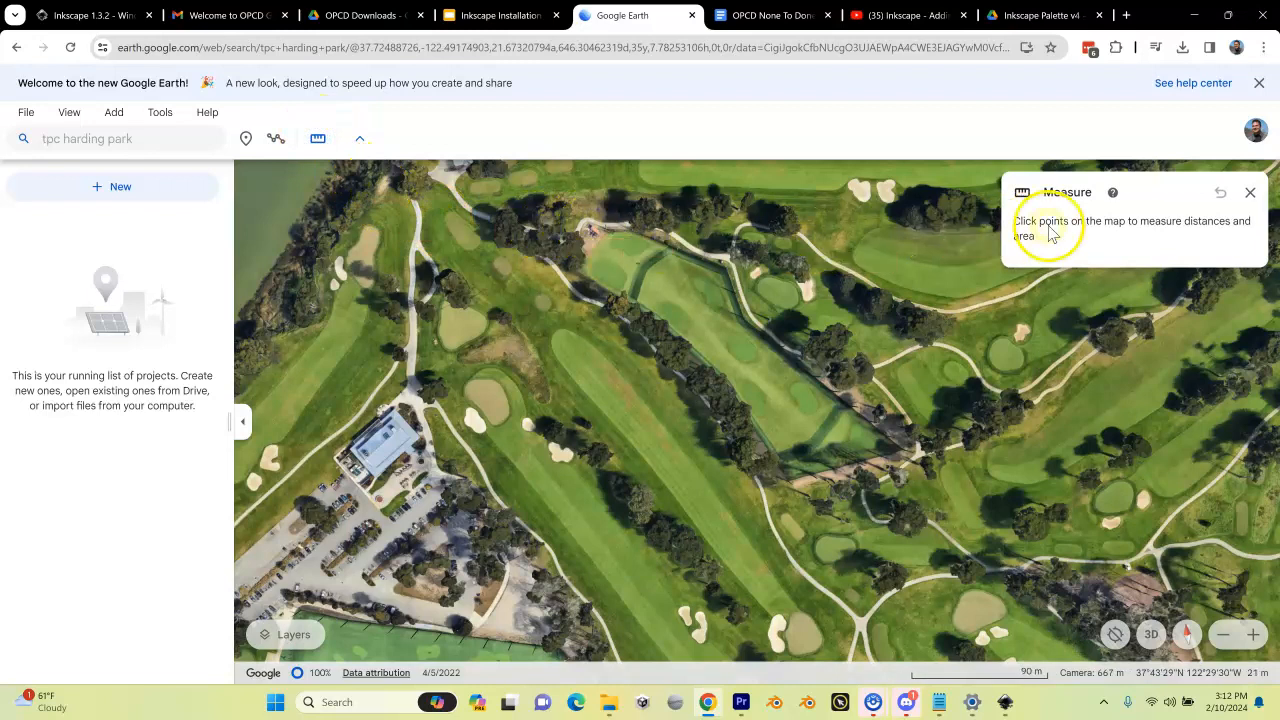
mouse_move(456, 216)
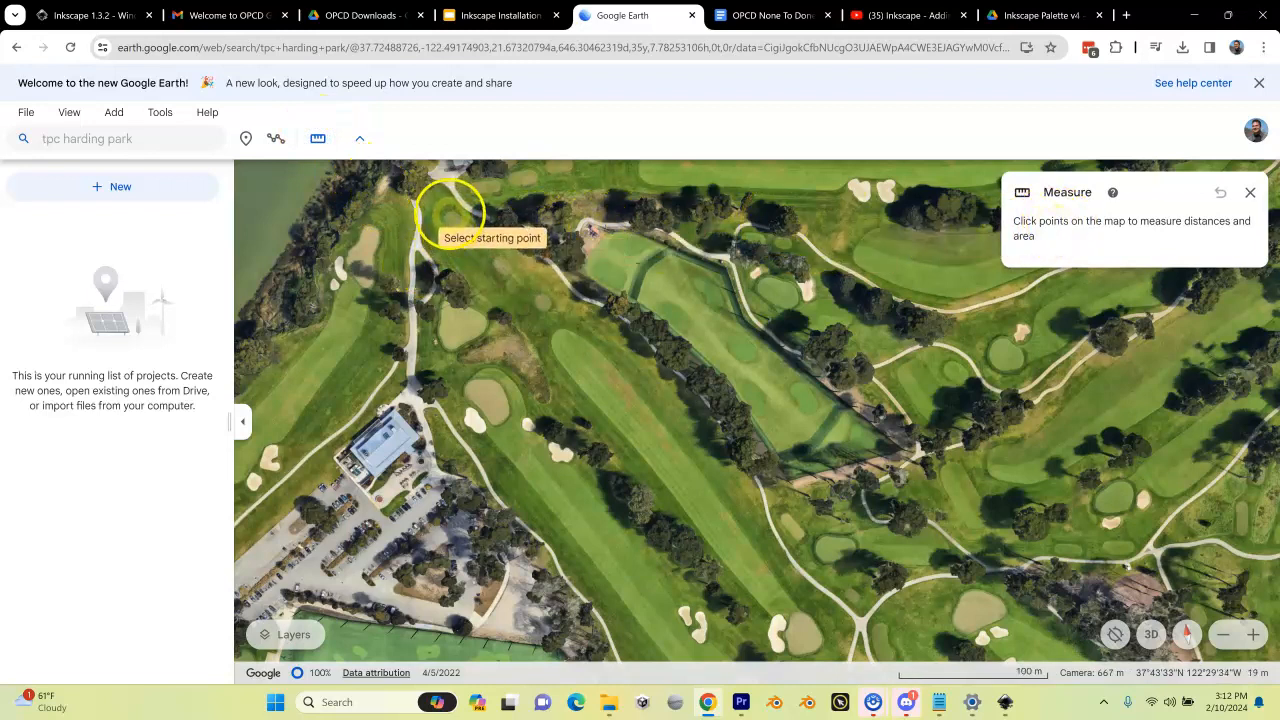
click(796, 600)
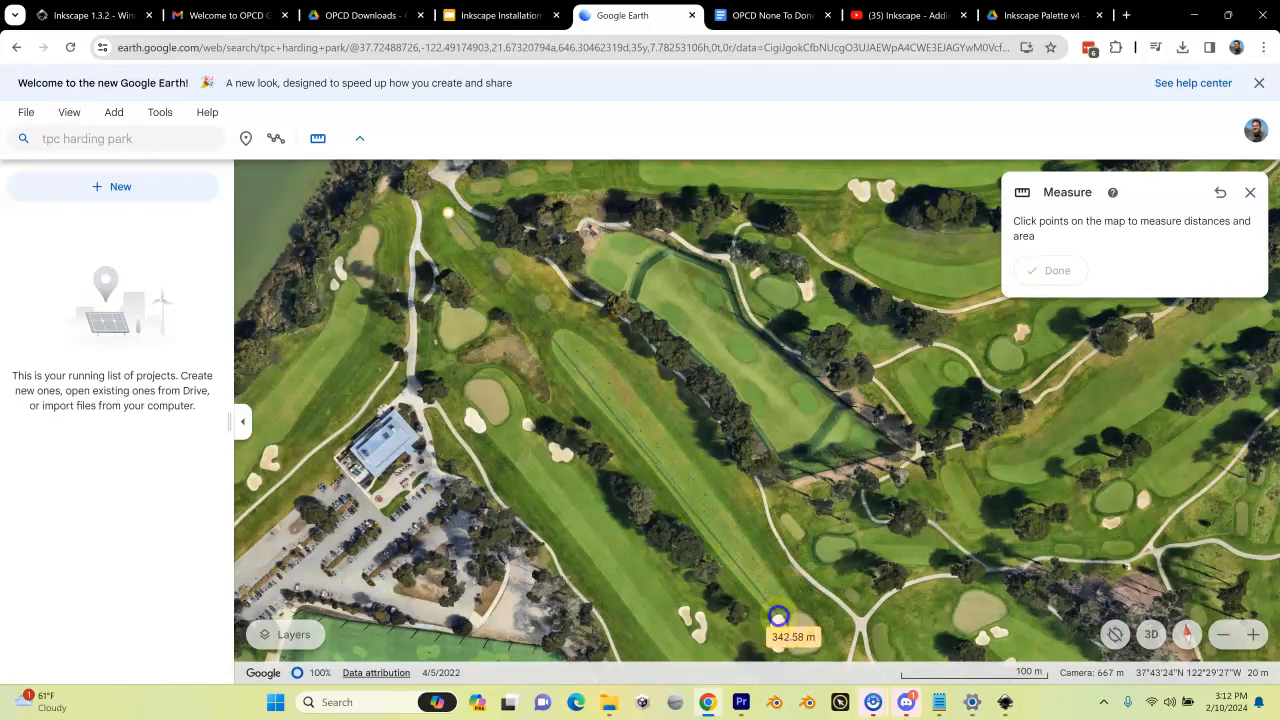
click(810, 576)
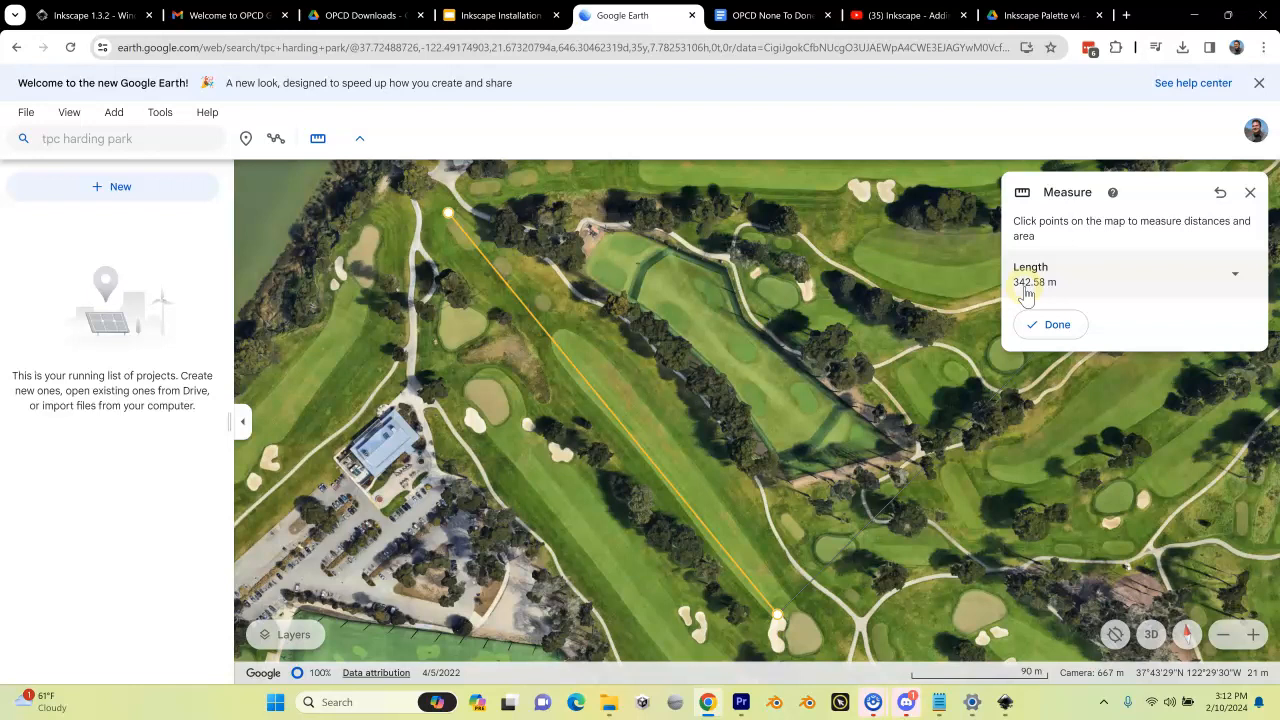
click(856, 280)
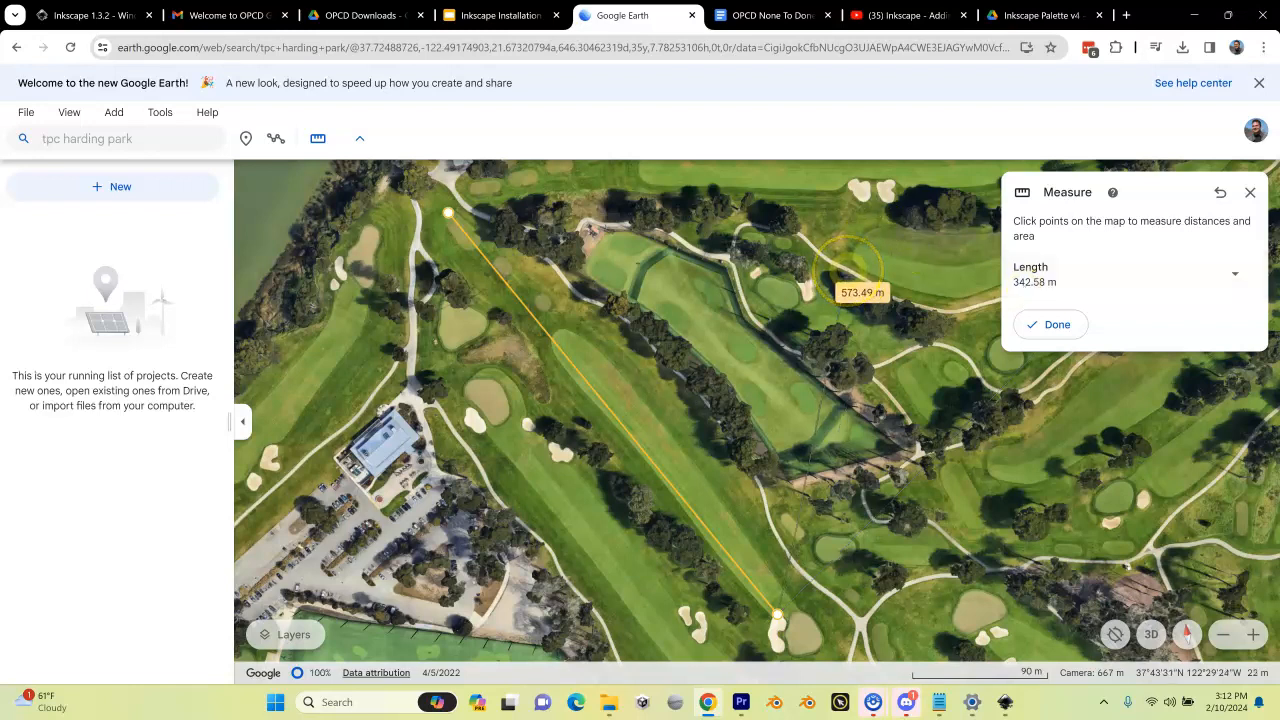